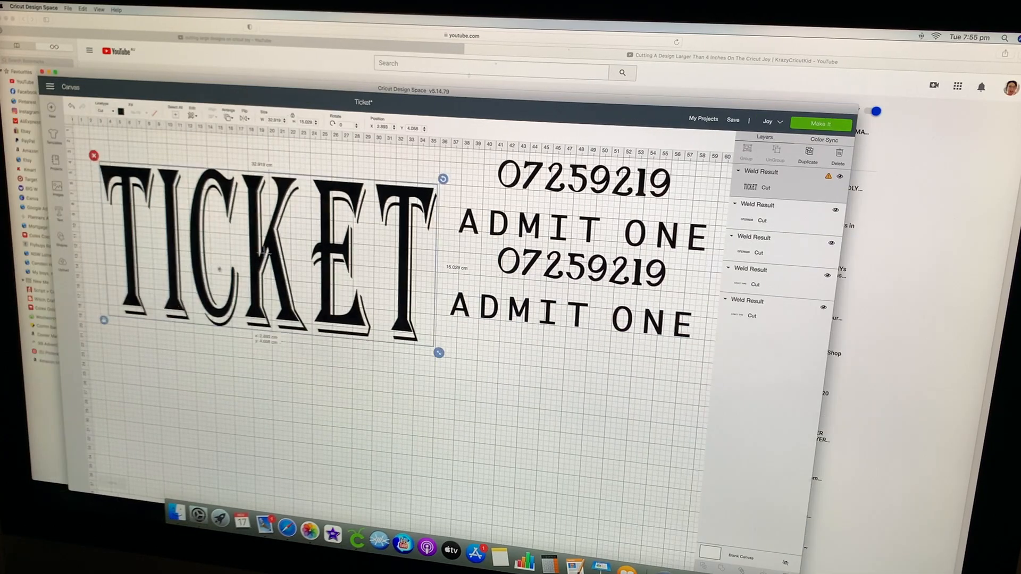
# Move the TICKET word lower on the canvas, near the center.
pyautogui.moveTo(260, 260); pyautogui.dragTo(502, 410)
pyautogui.write('TICKET')
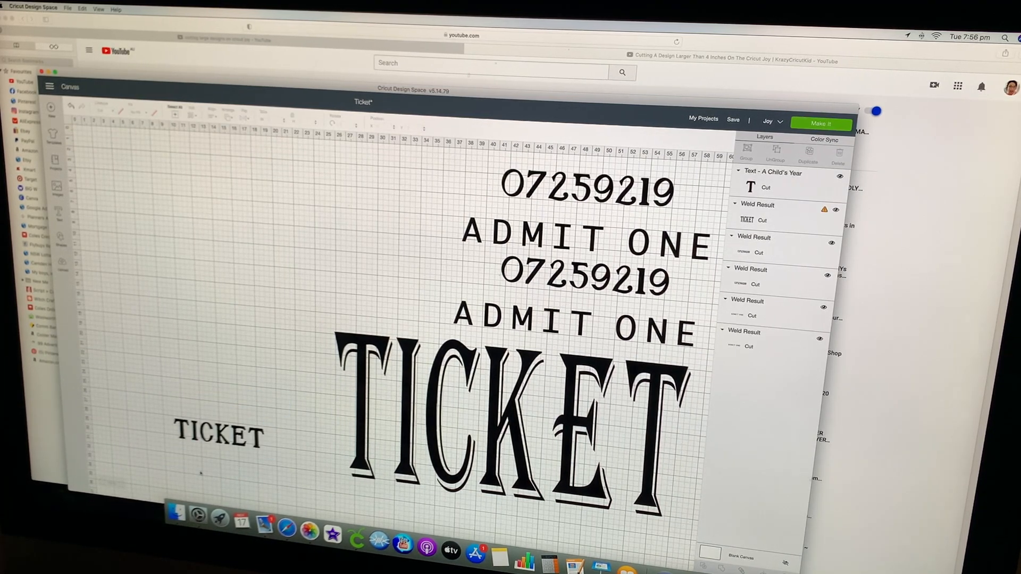
pyautogui.click(218, 434)
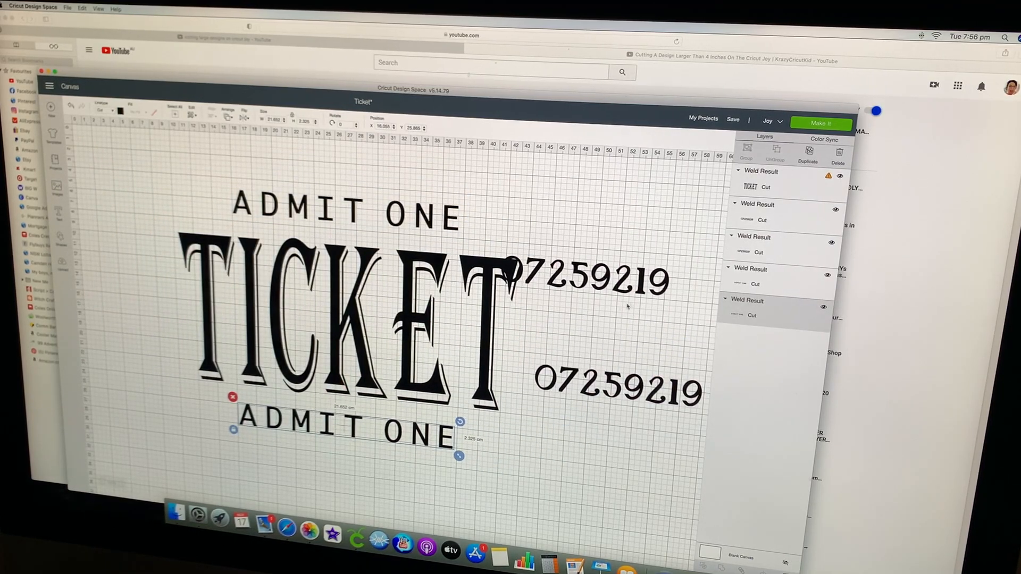
# Reposition an ADMIT ONE text above the TICKET word.
pyautogui.click(590, 277)
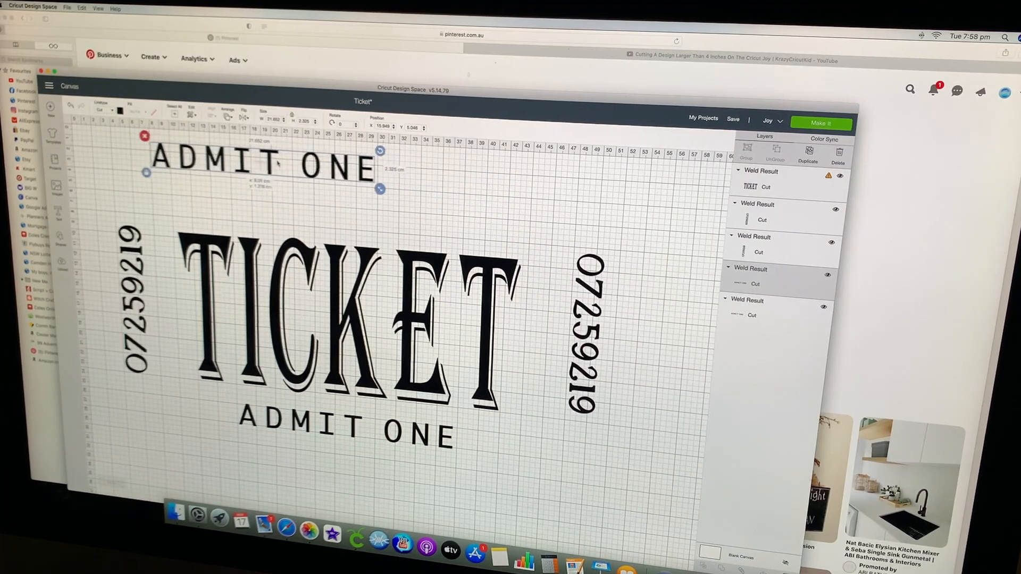
pyautogui.moveTo(260, 165); pyautogui.dragTo(579, 189)
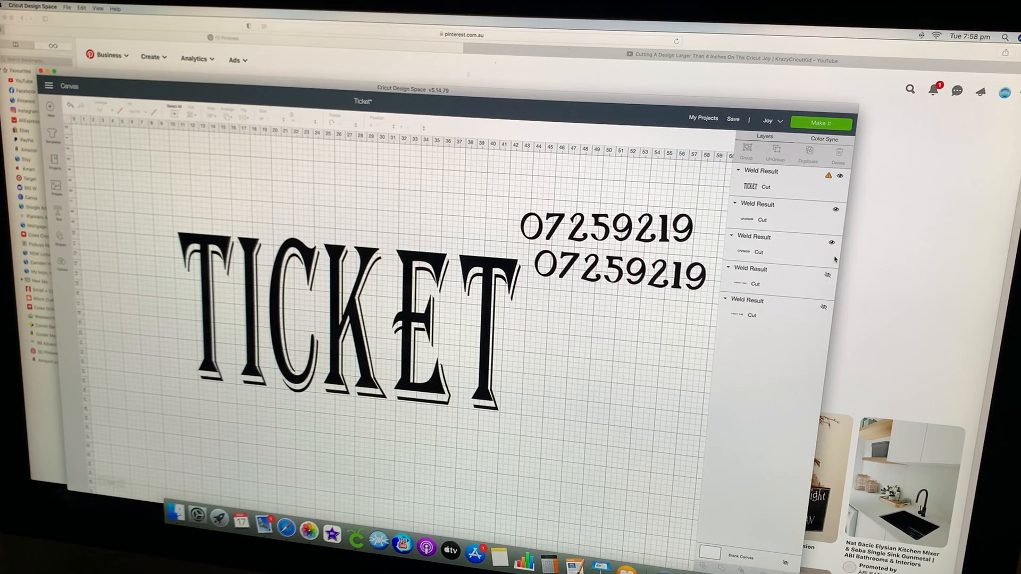
# Hide a serial number layer using its eye icon in Layers.
pyautogui.click(835, 211)
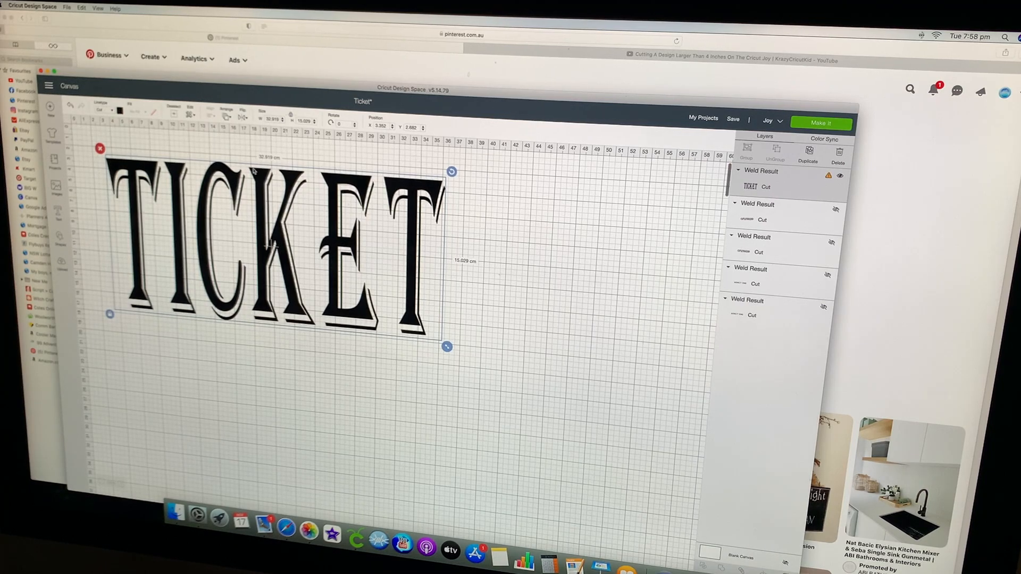
pyautogui.moveTo(427, 185)
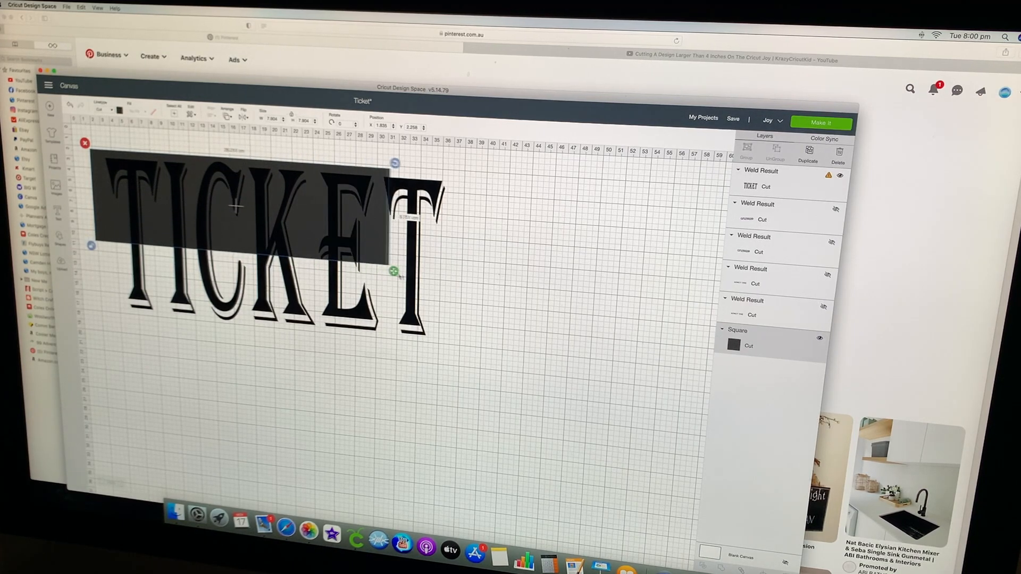
# Stretch the square across the top half of the TICKET word.
pyautogui.moveTo(394, 270); pyautogui.dragTo(462, 272)
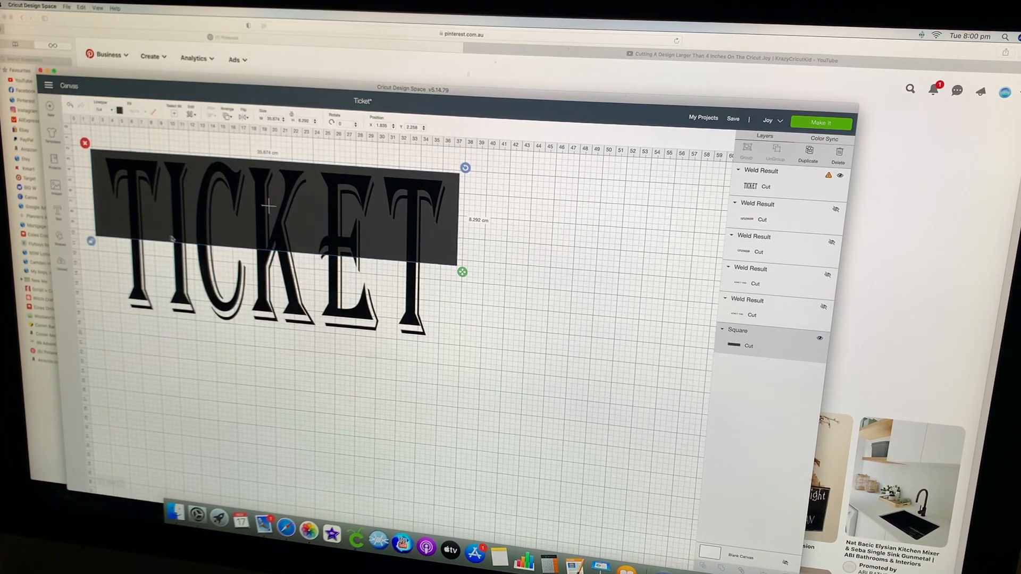
pyautogui.moveTo(461, 272); pyautogui.dragTo(461, 275)
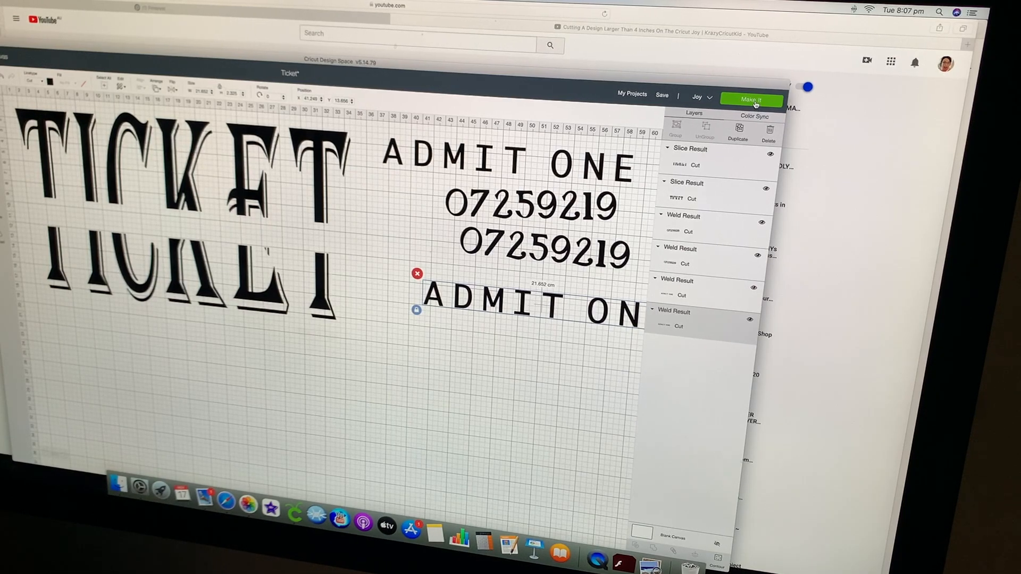
# Send the sliced TICKET design to Make It for mat preparation.
pyautogui.click(751, 99)
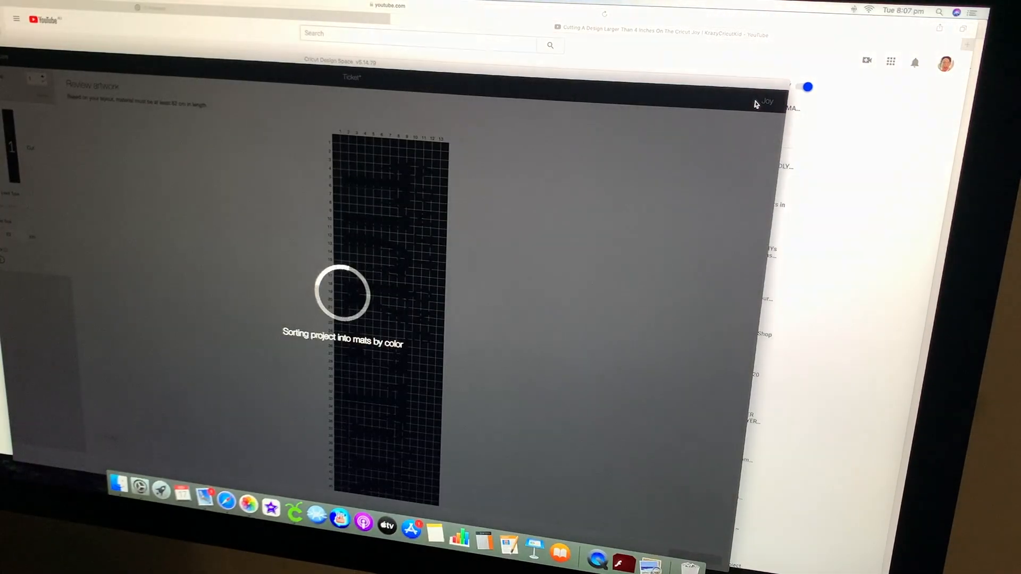